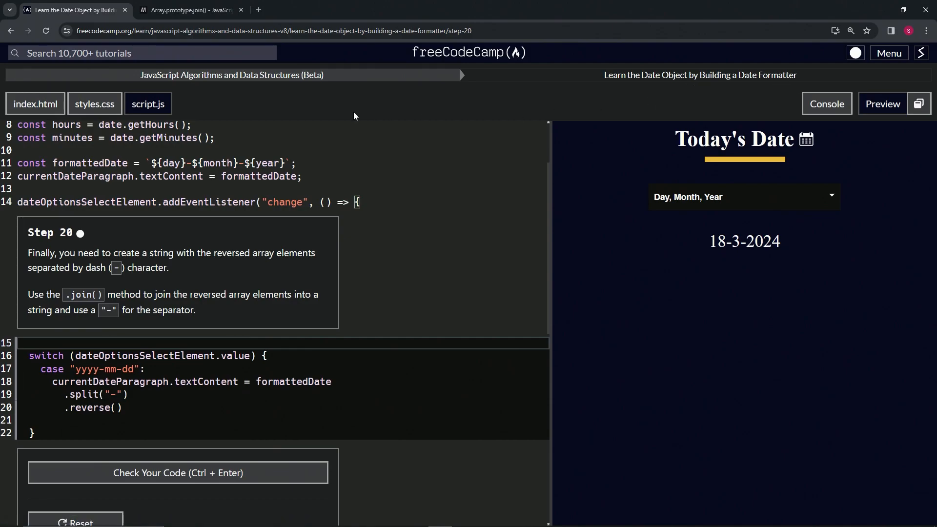
mouse_move(82, 247)
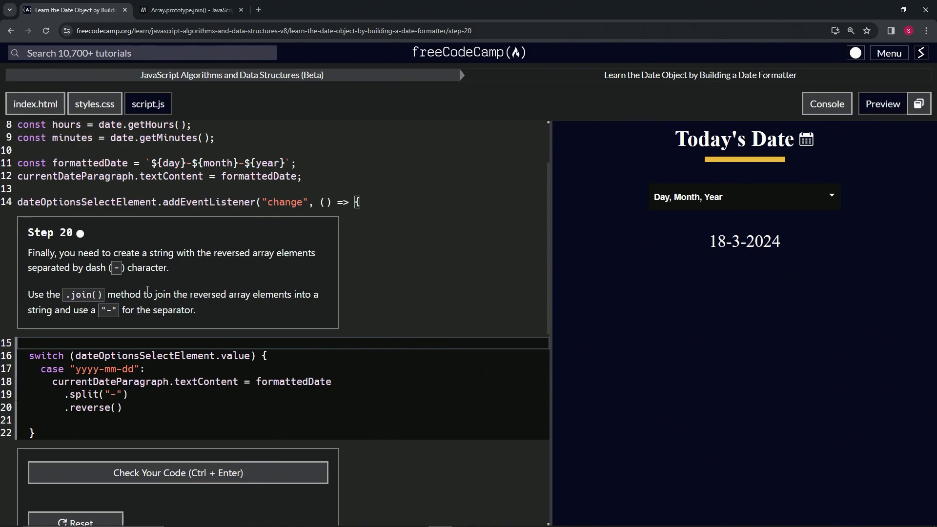
Step: View the MDN Array.prototype.join() reference with its join('-') Try it demo
click(189, 10)
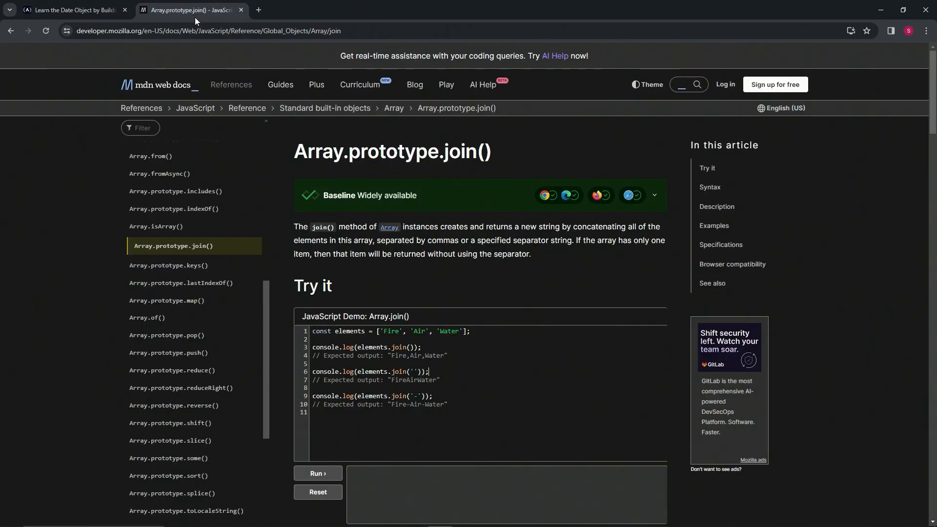
mouse_move(400, 347)
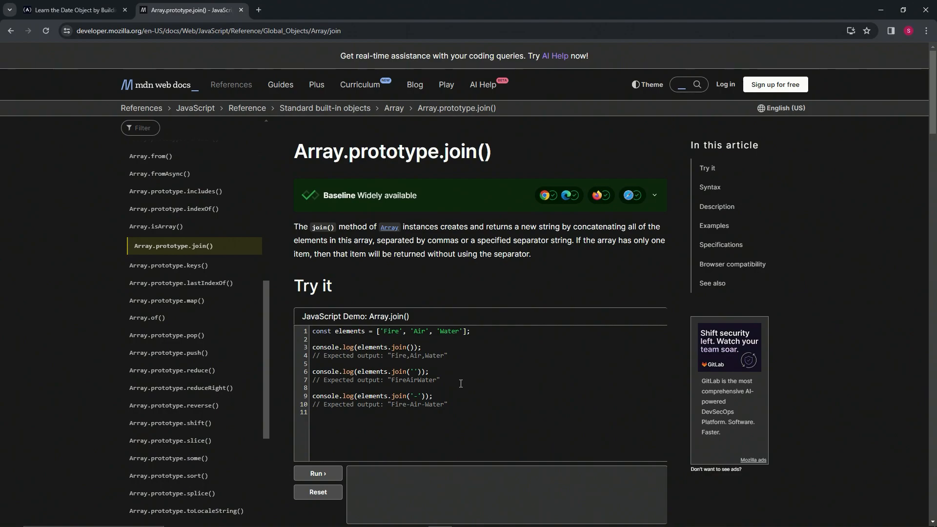
Step: Back in the challenge, chain .join("-") after .reverse() in the yyyy-mm-dd case on line 21
click(71, 9)
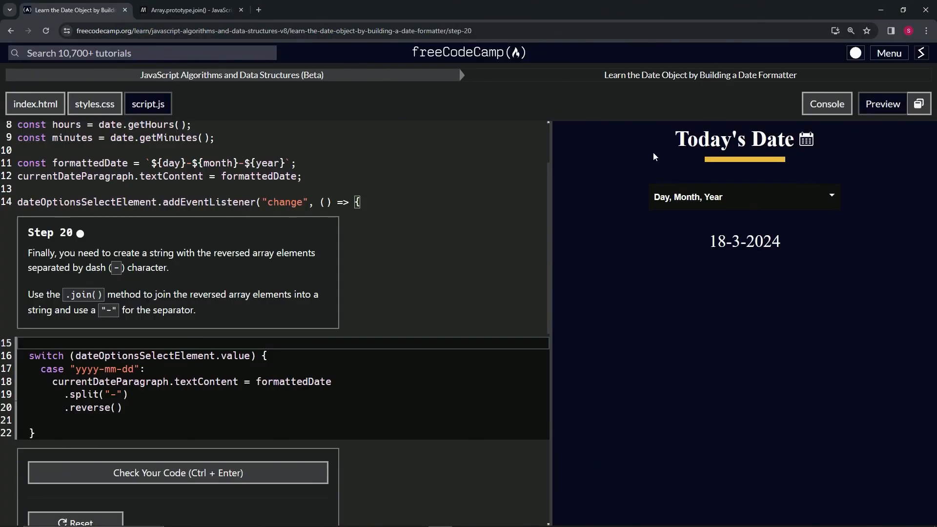
click(744, 196)
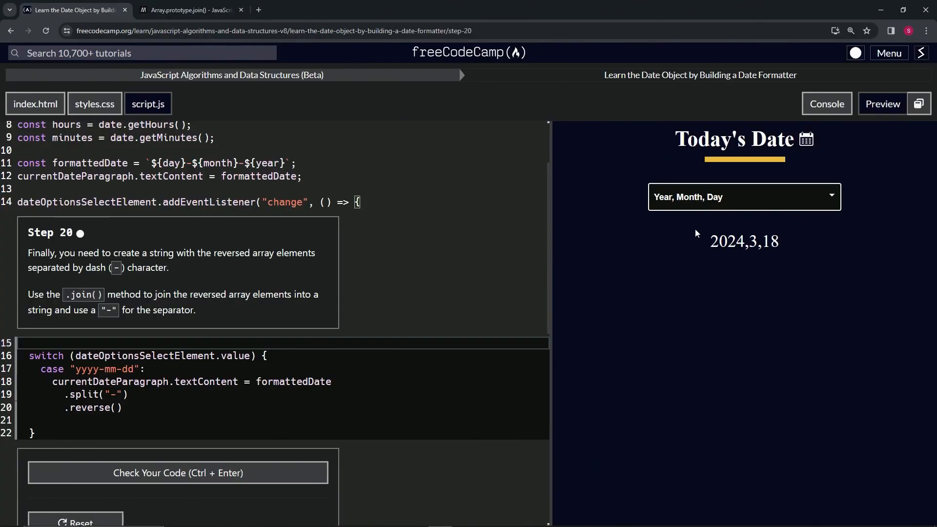
mouse_move(269, 335)
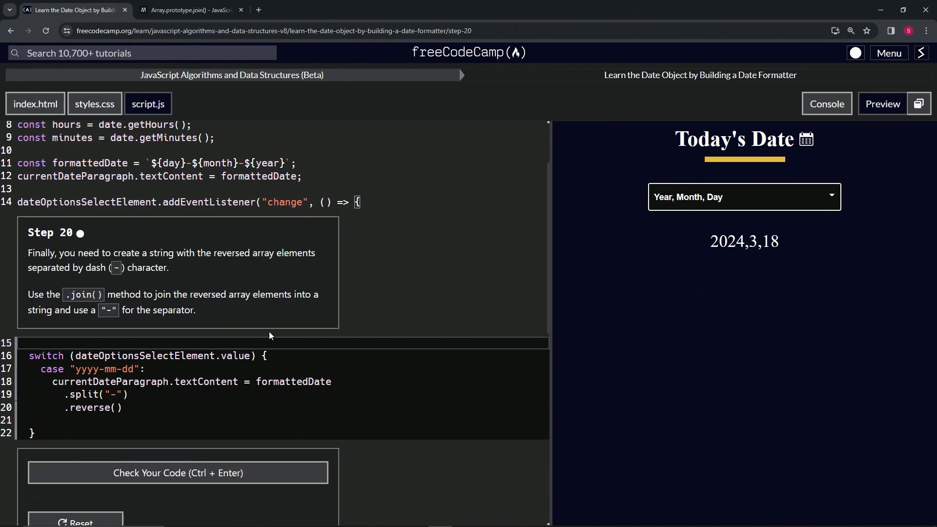
mouse_move(765, 232)
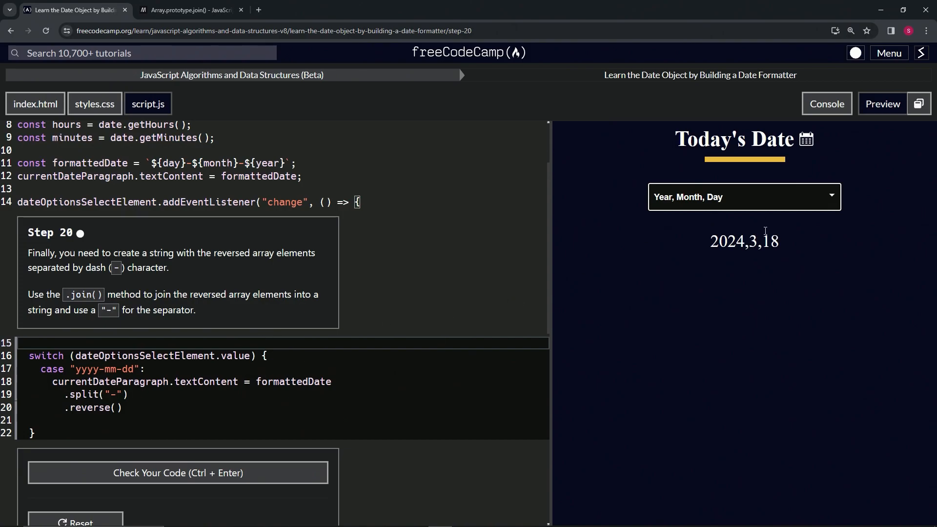
click(743, 196)
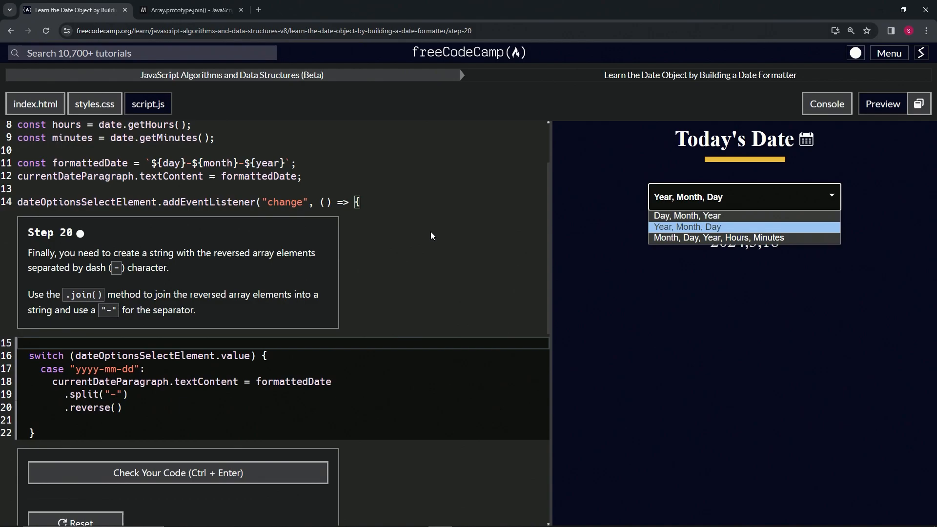
click(686, 226)
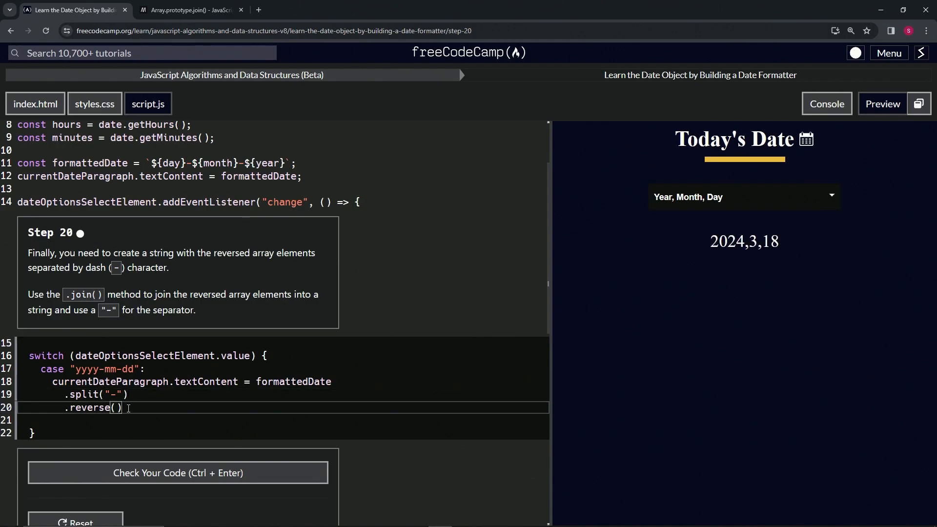
click(743, 196)
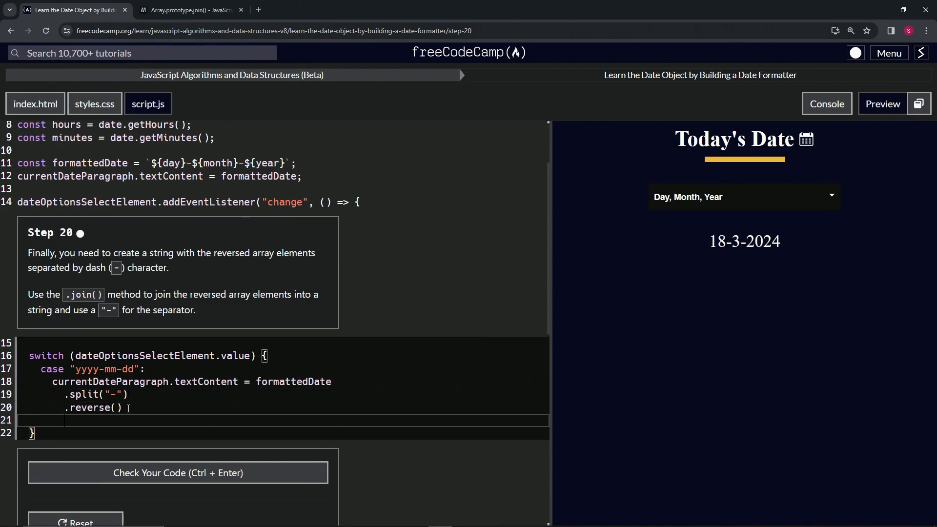
text(.join())
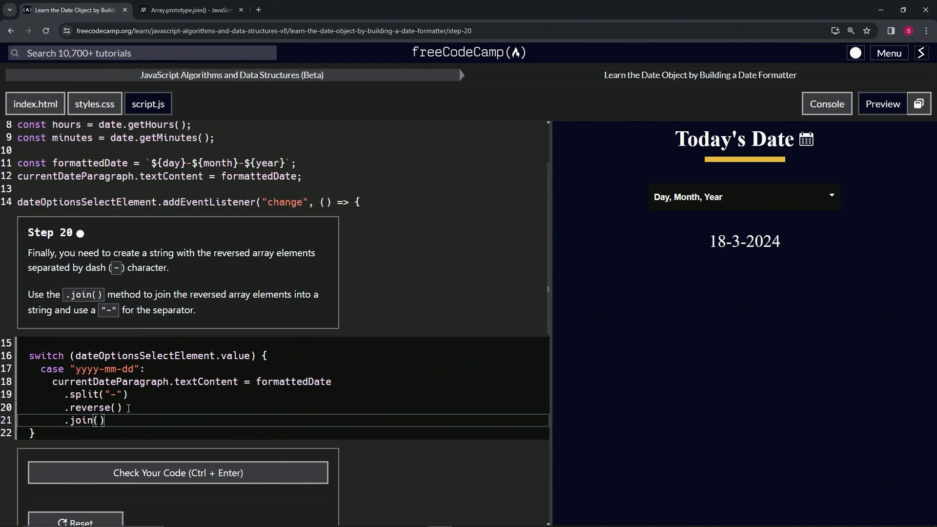
text("-")
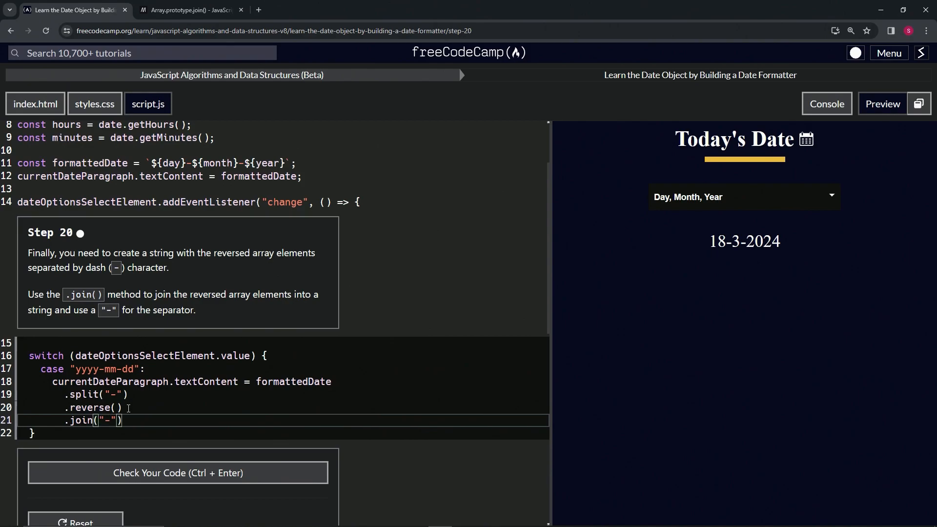
Step: Choose Year, Month, Day in the preview to confirm it shows 2024-3-18
click(744, 196)
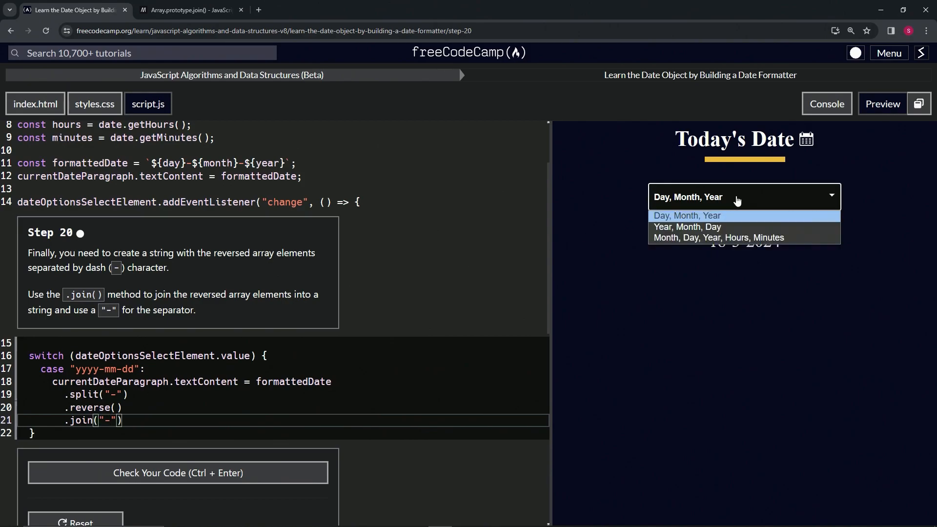
click(685, 227)
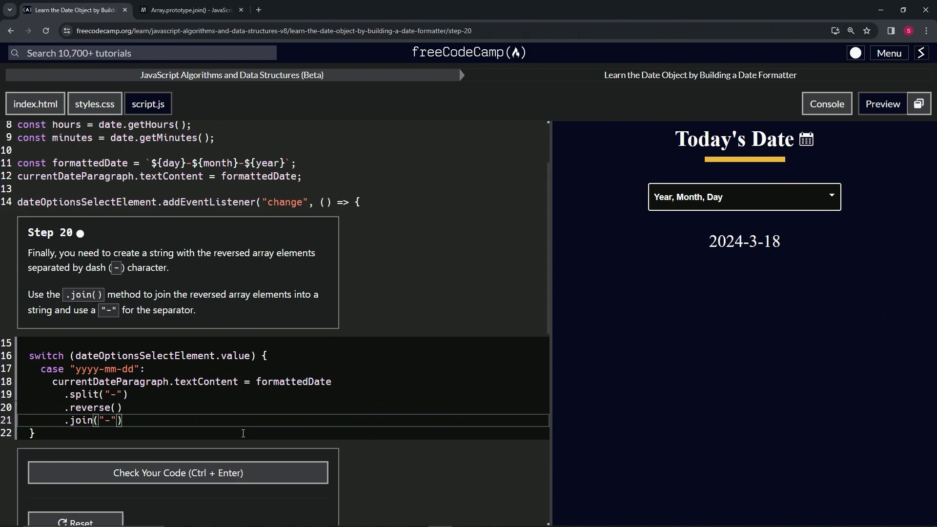
Step: Check the code, pass Step 20, and submit to reach Step 21
click(178, 472)
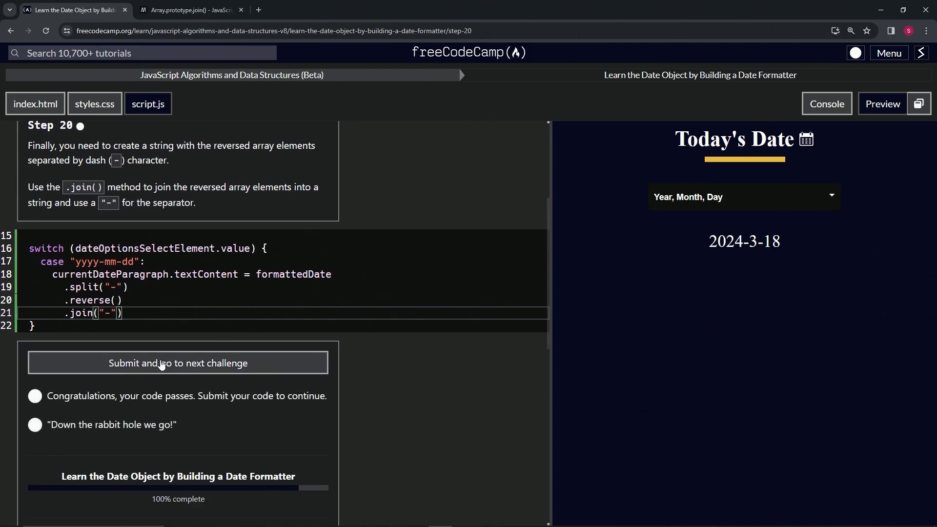
click(177, 363)
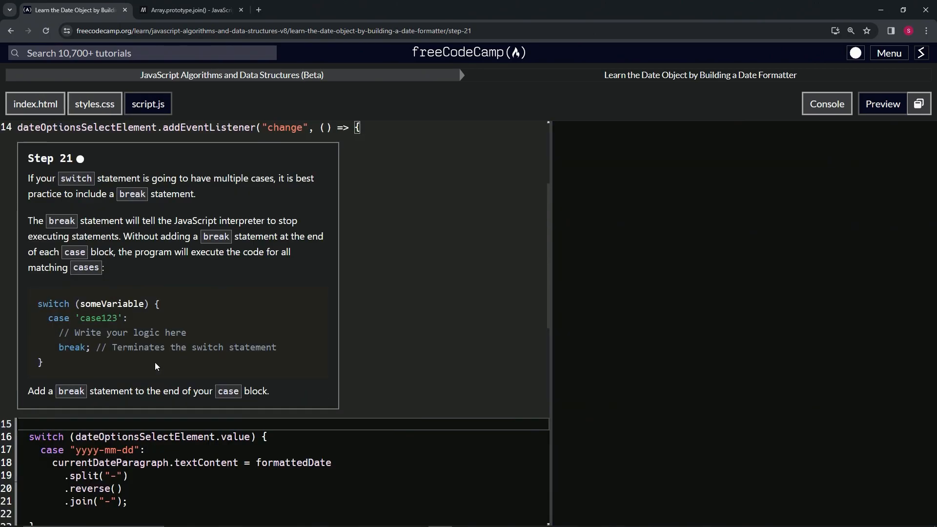